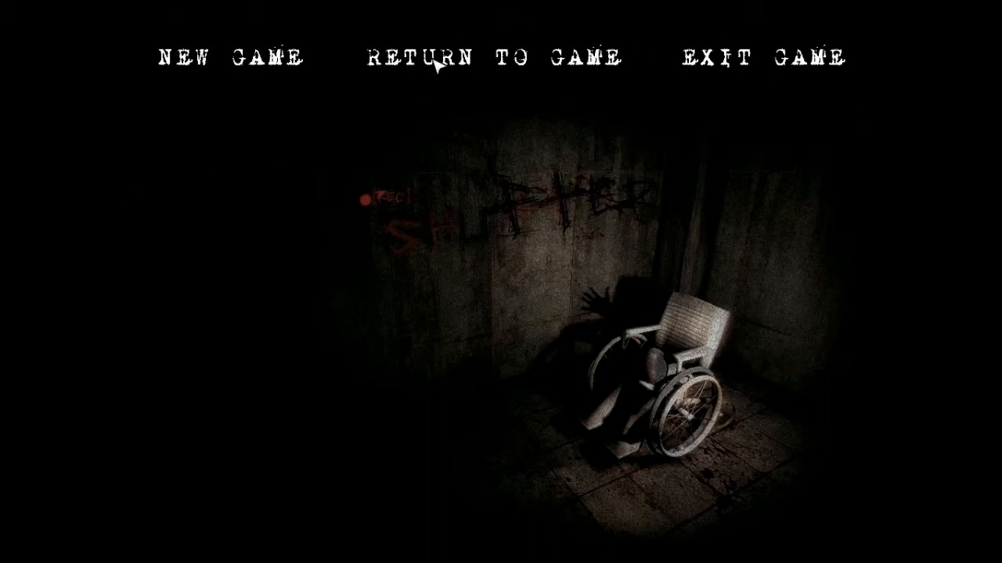
{"action": "mouse_move", "coordinate": [238, 76]}
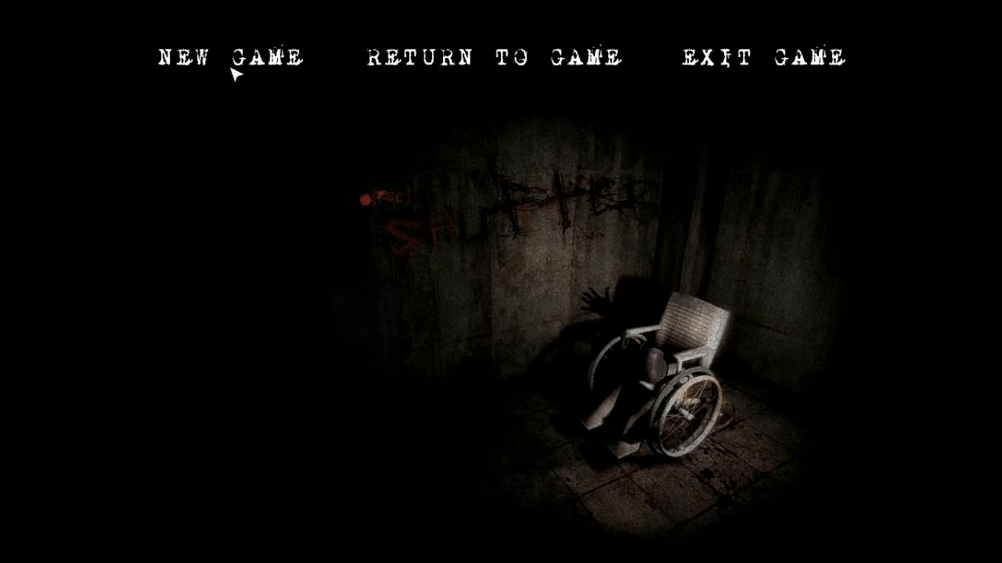
{"action": "left_click", "coordinate": [222, 55]}
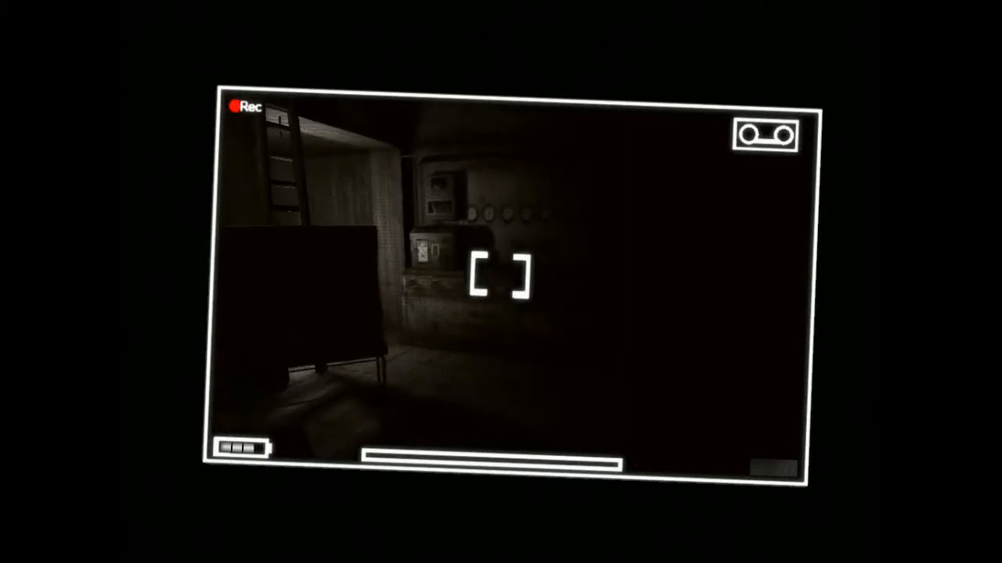
{"action": "mouse_move", "coordinate": [501, 281]}
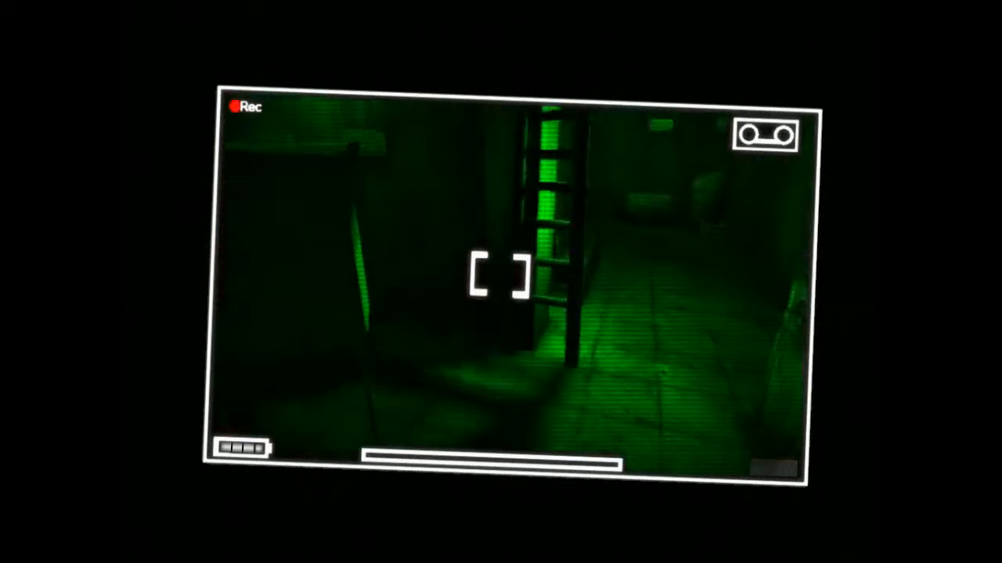
{"action": "key", "text": "f"}
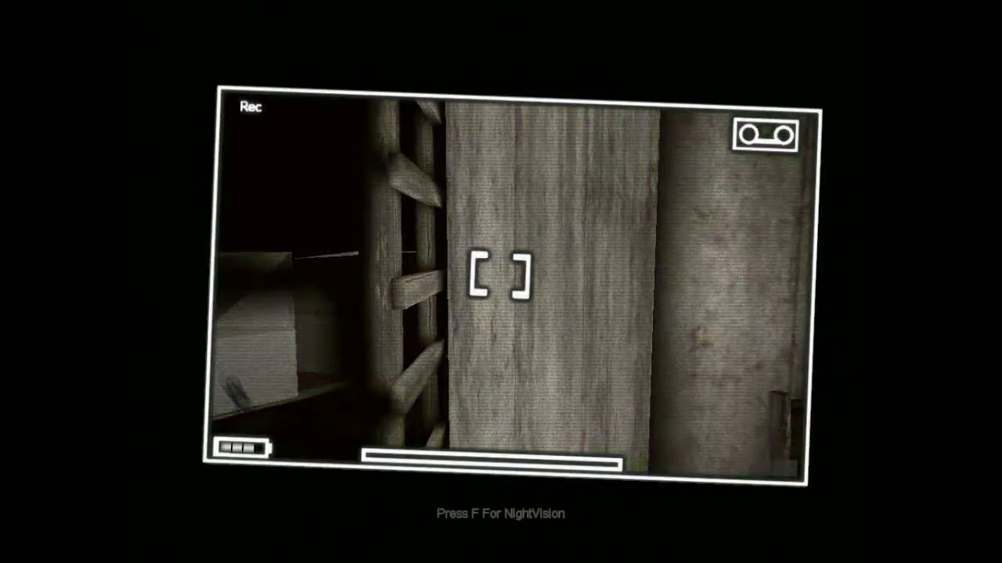
{"action": "key", "text": "f"}
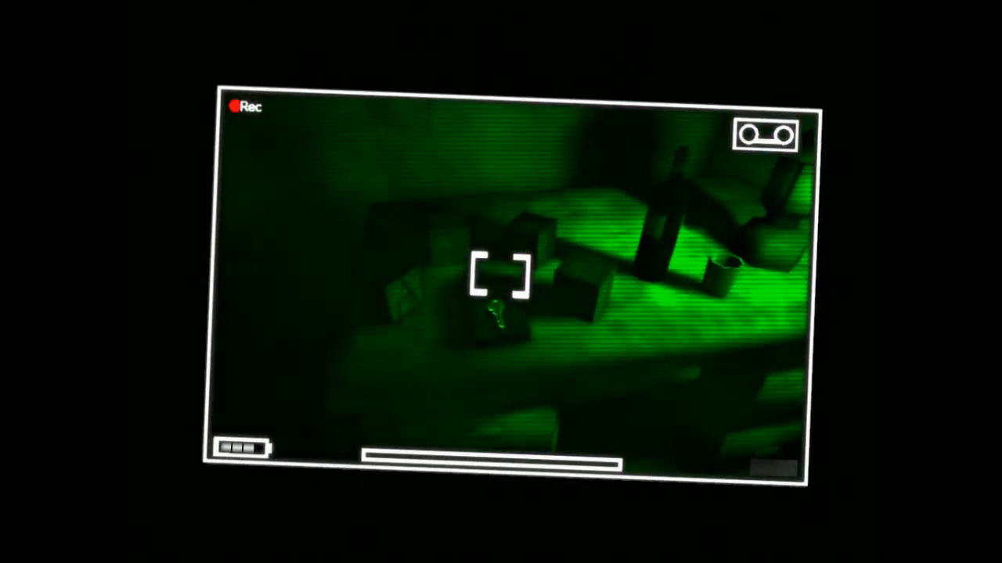
{"action": "mouse_move", "coordinate": [501, 290]}
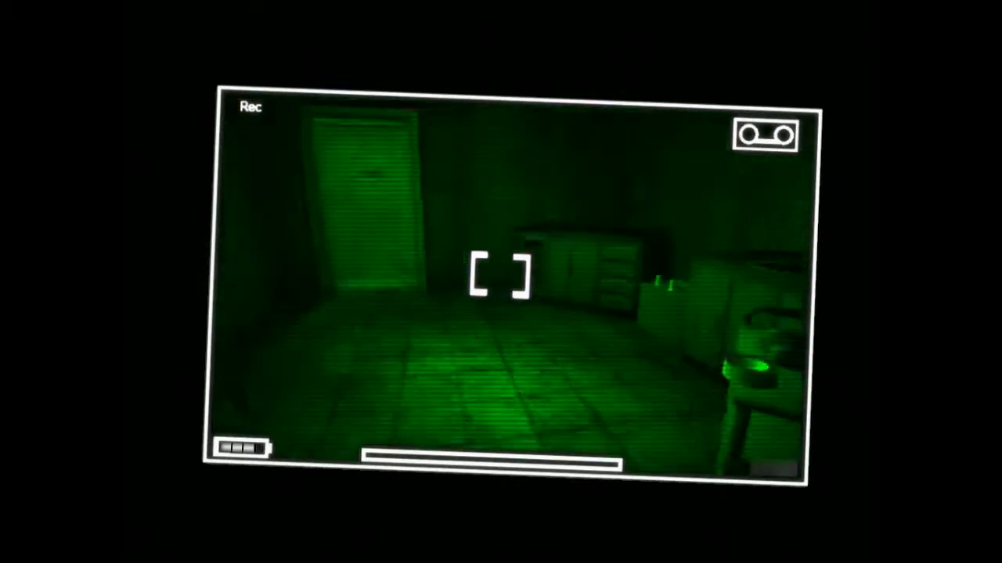
{"action": "mouse_move", "coordinate": [501, 282]}
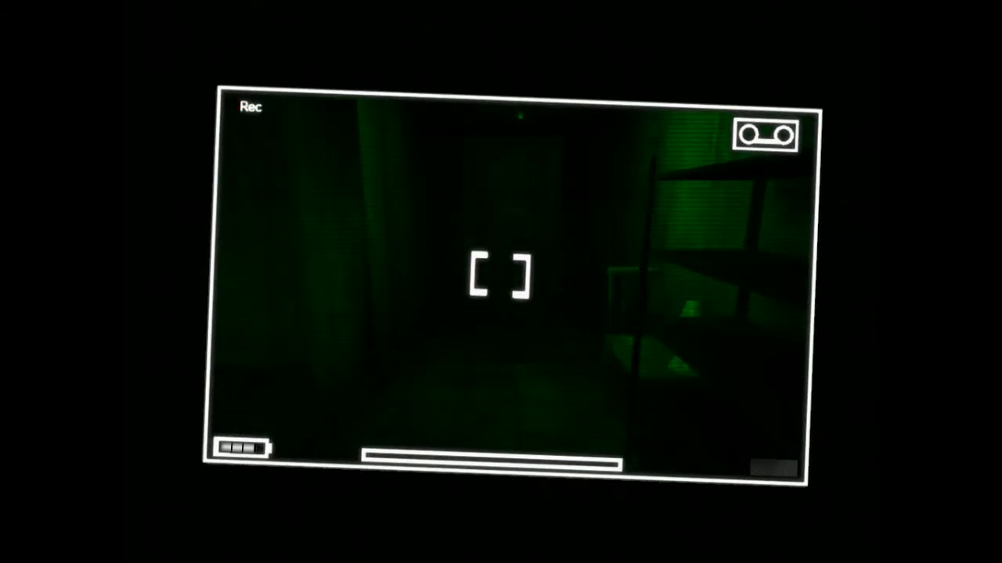
{"action": "mouse_move", "coordinate": [501, 282]}
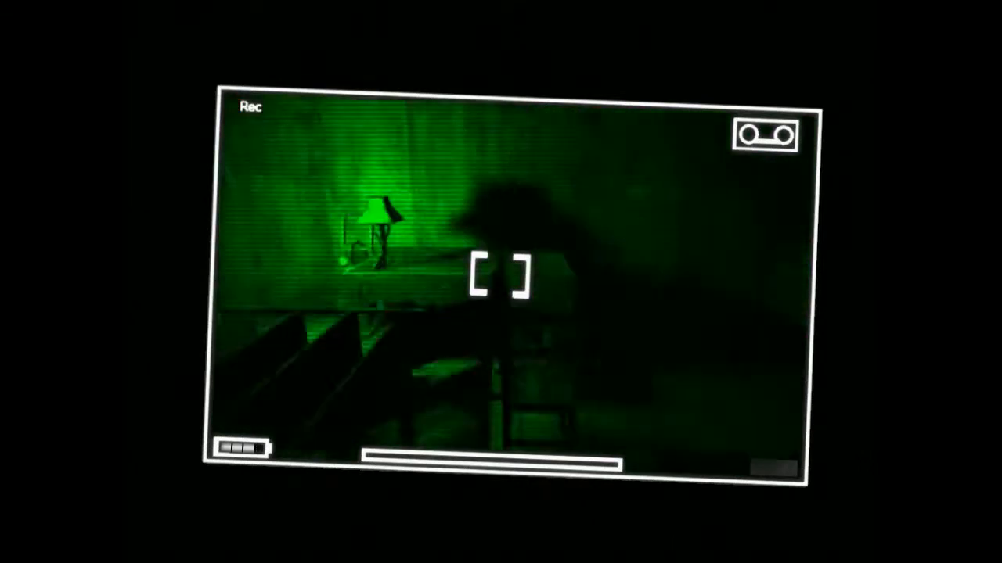
{"action": "mouse_move", "coordinate": [501, 282]}
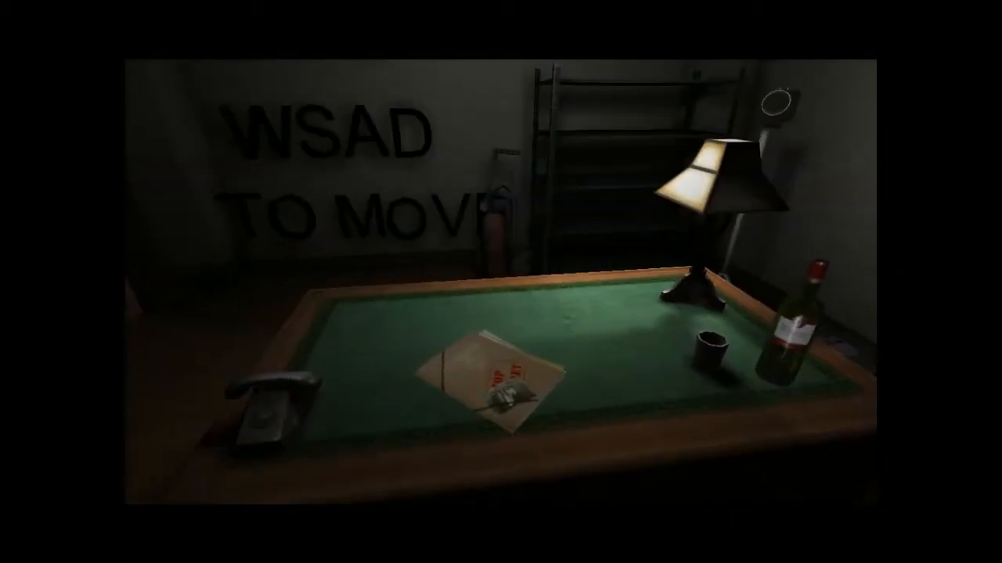
{"action": "mouse_move", "coordinate": [501, 282]}
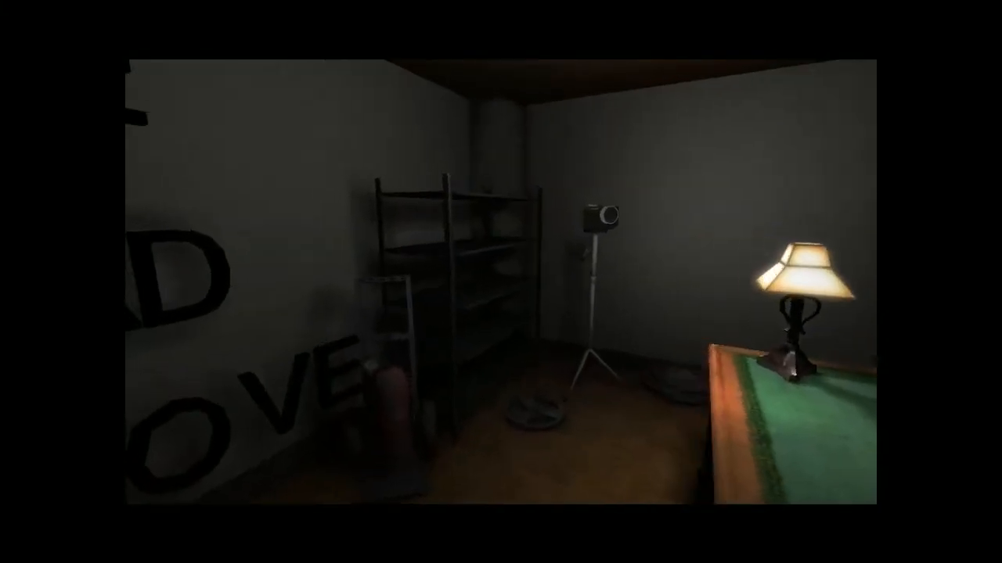
{"action": "mouse_move", "coordinate": [501, 282]}
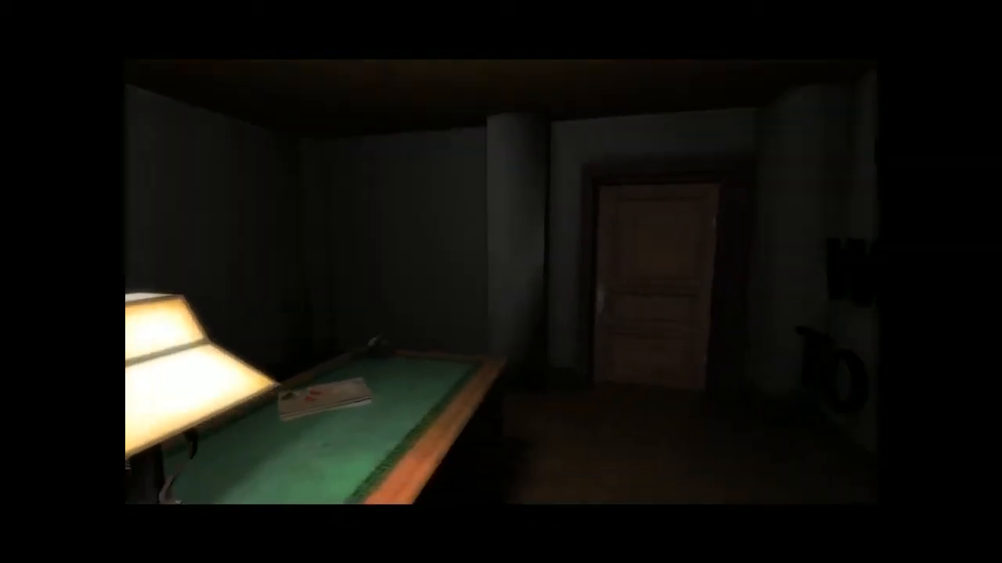
{"action": "mouse_move", "coordinate": [501, 282]}
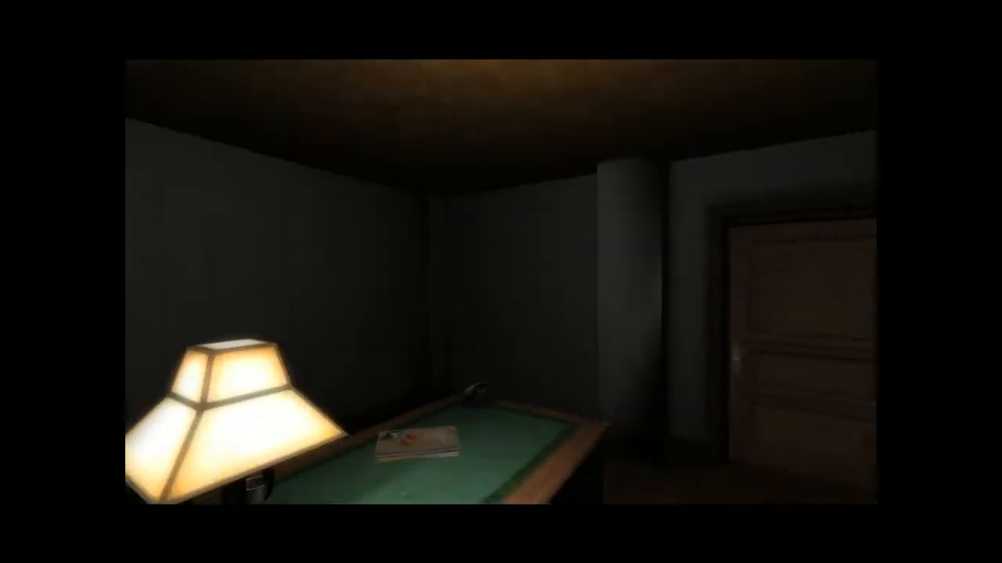
{"action": "mouse_move", "coordinate": [501, 281]}
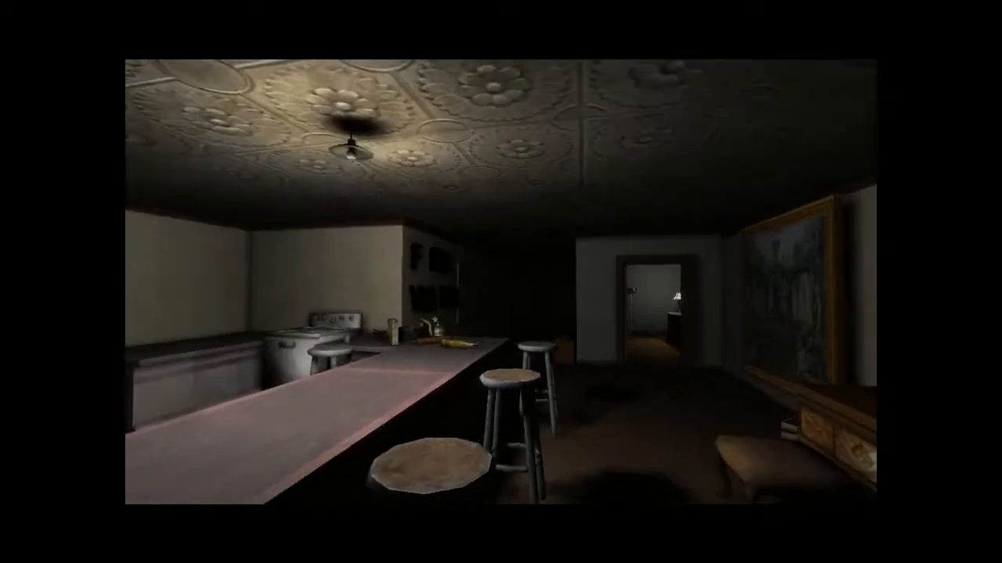
{"action": "mouse_move", "coordinate": [500, 282]}
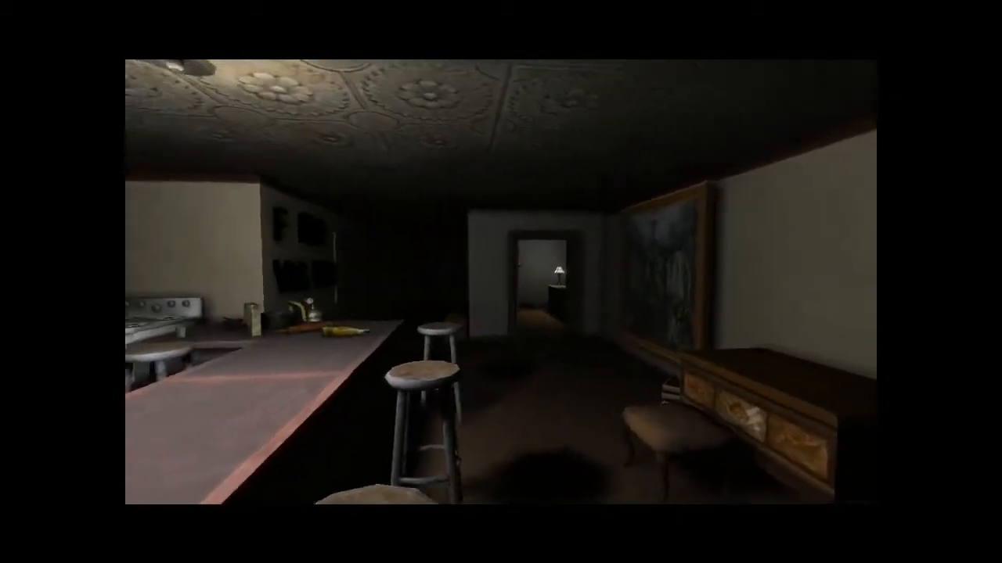
{"action": "mouse_move", "coordinate": [501, 281]}
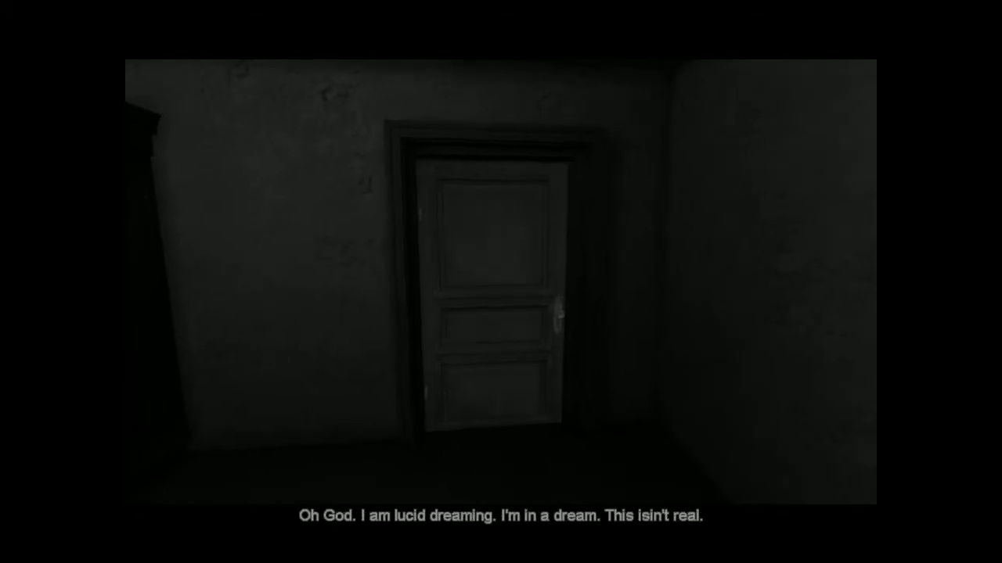
{"action": "mouse_move", "coordinate": [501, 282]}
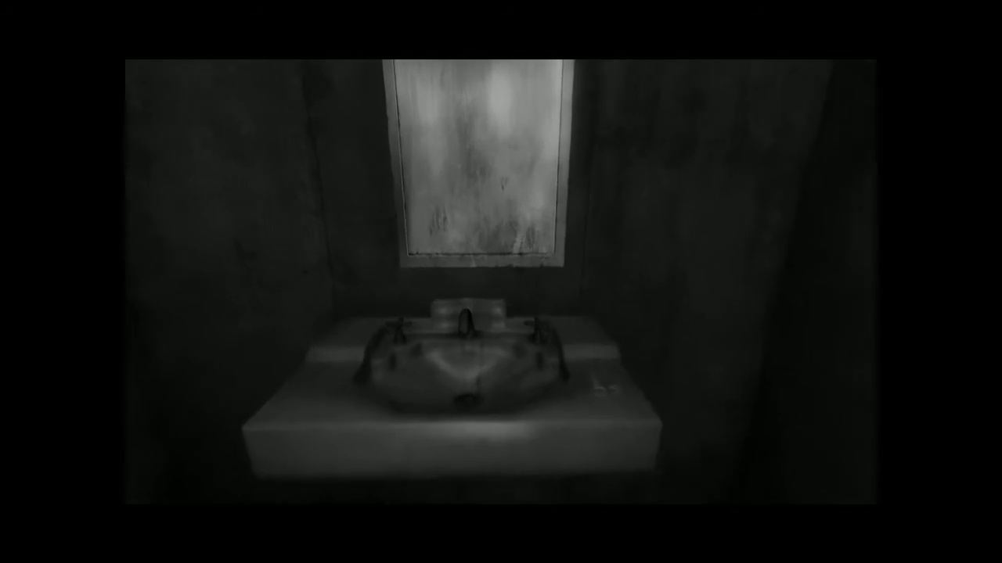
{"action": "mouse_move", "coordinate": [501, 282]}
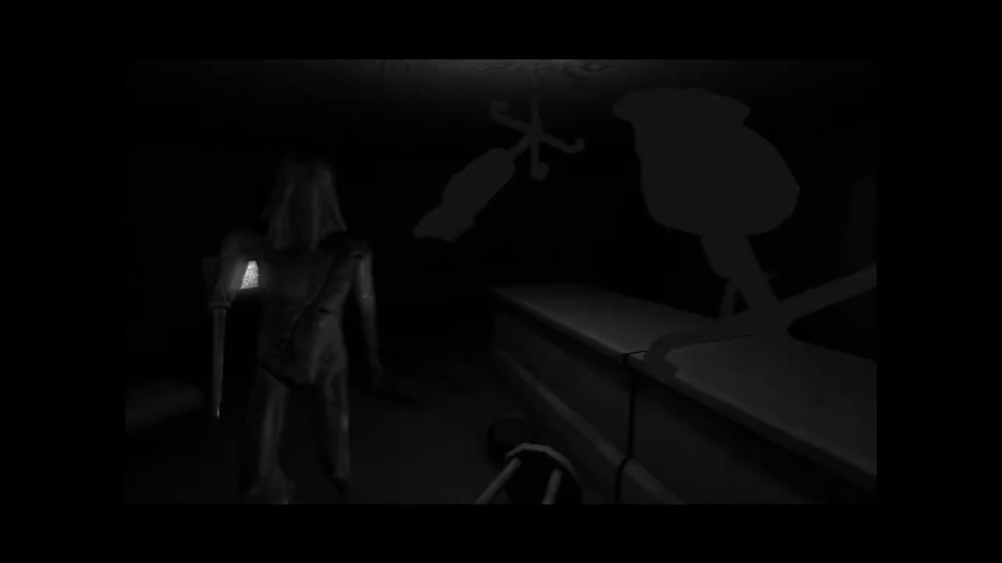
{"action": "key", "text": "Escape"}
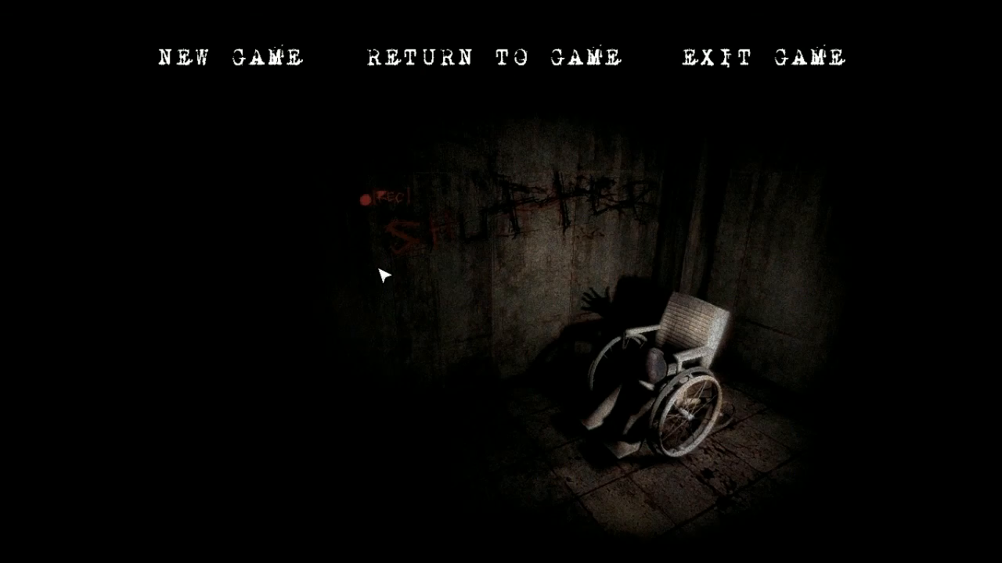
{"action": "left_click", "coordinate": [231, 56]}
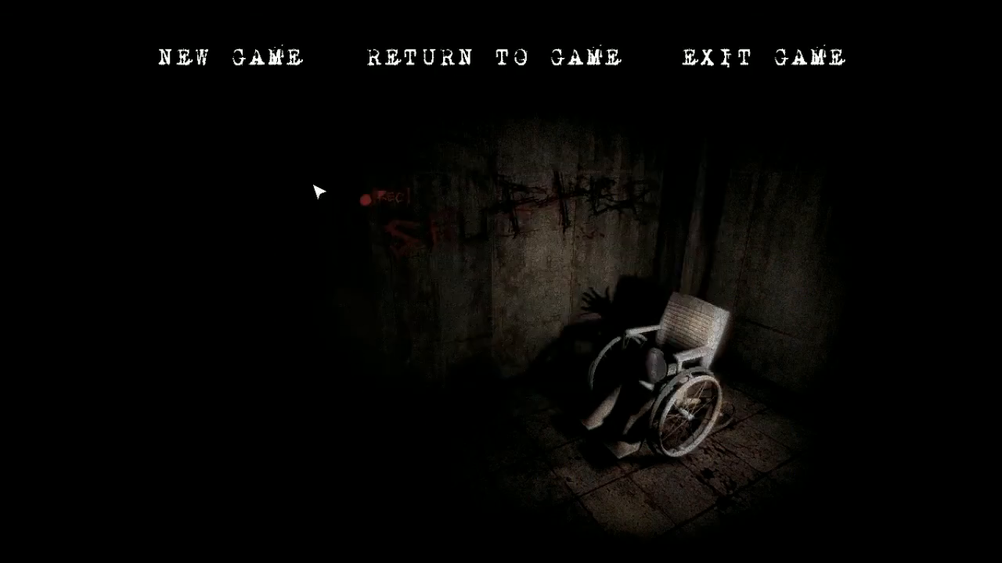
{"action": "mouse_move", "coordinate": [536, 113]}
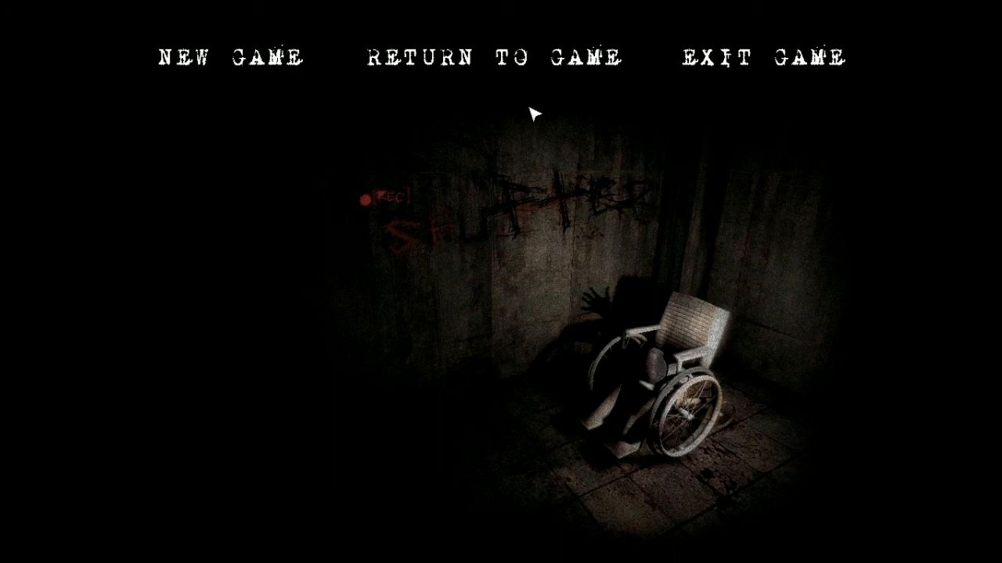
{"action": "mouse_move", "coordinate": [531, 116]}
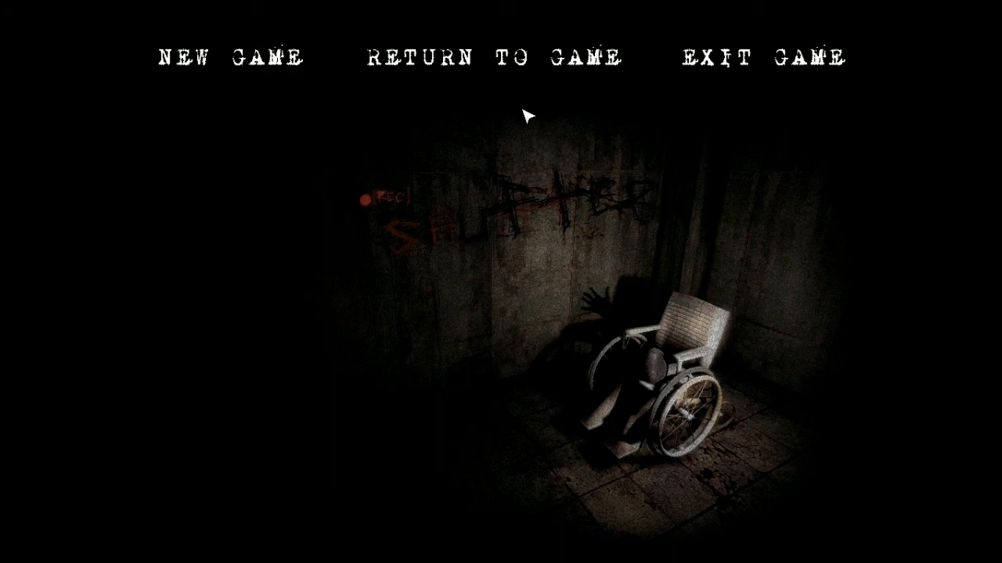